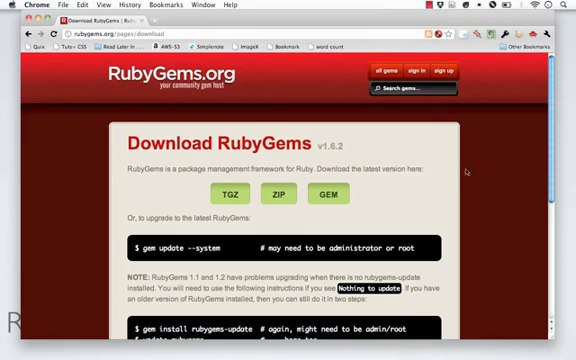
Step: Read through the RubyGems update and manual install instructions further down the page
scroll("down", 3)
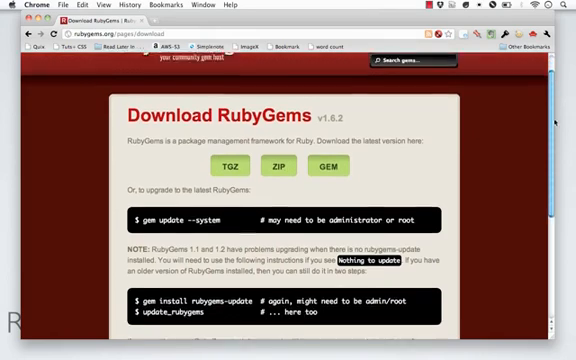
scroll("down", 3)
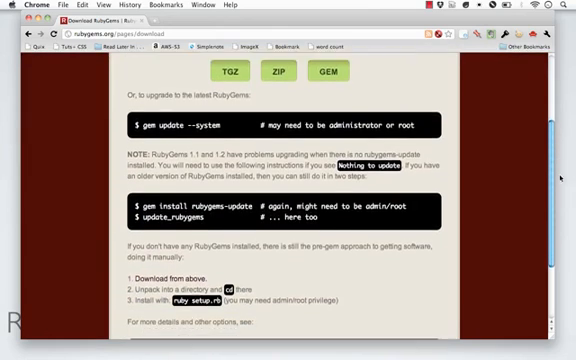
scroll("down", 3)
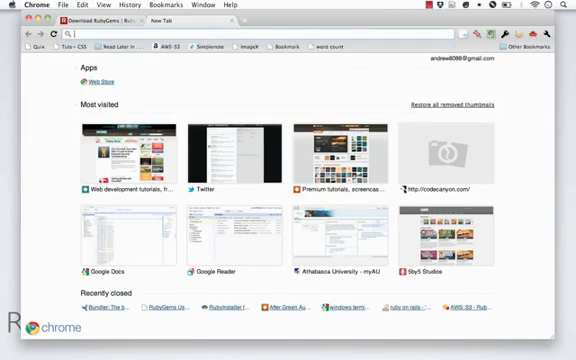
Step: Go to rubyinstaller.org via the address bar suggestion for 'rubyinstaller'
type("rubyin")
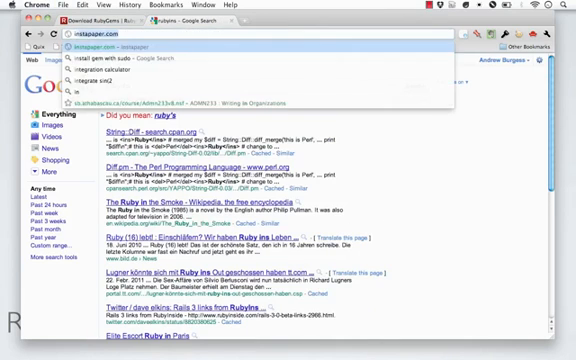
type("rubyinstaller")
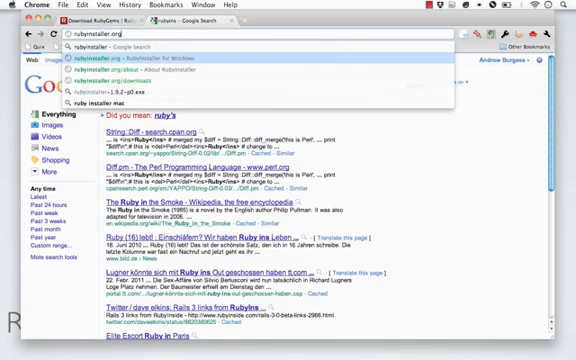
left_click(142, 60)
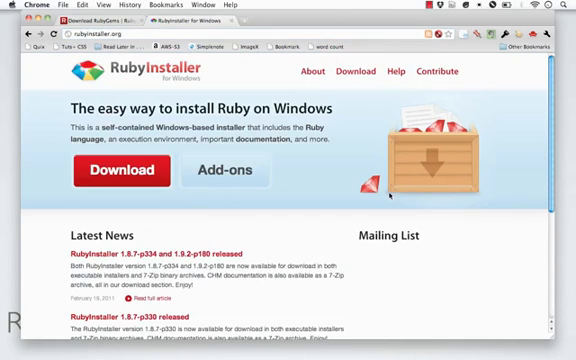
mouse_move(388, 146)
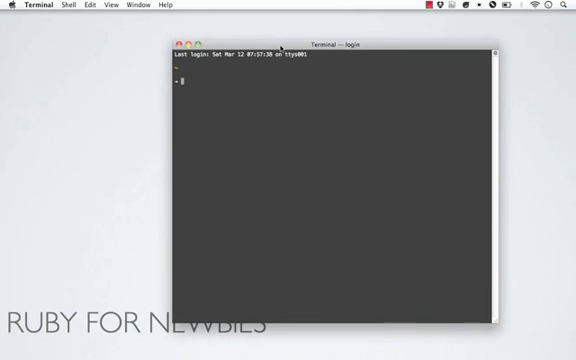
Step: Check the installed RubyGems version with gem -v
type("gem -v")
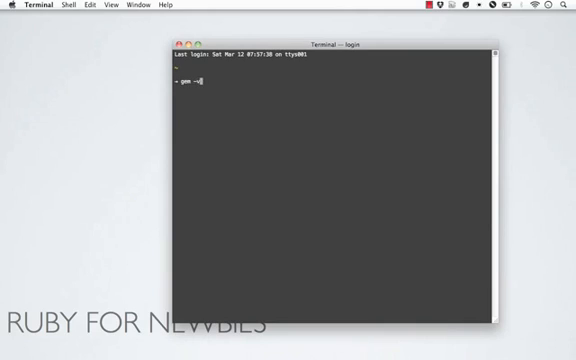
key("Return")
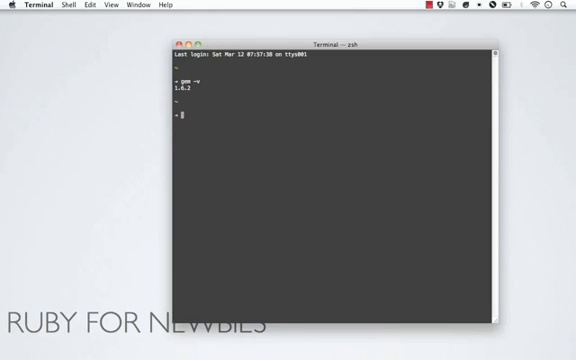
Step: Run gem update --system, which reports the latest version is already installed
type("gem")
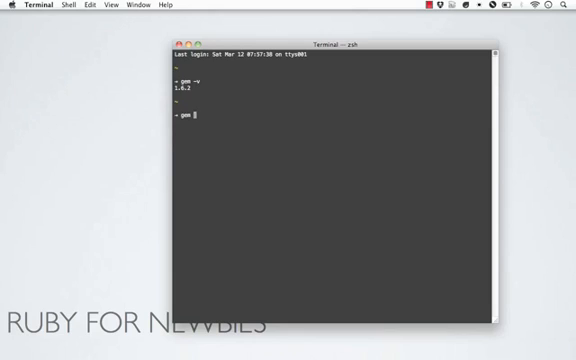
type("update -")
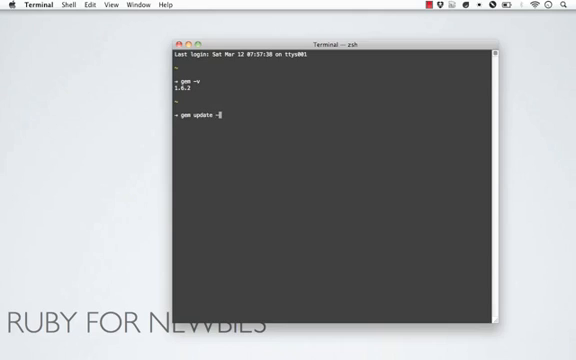
type("-system")
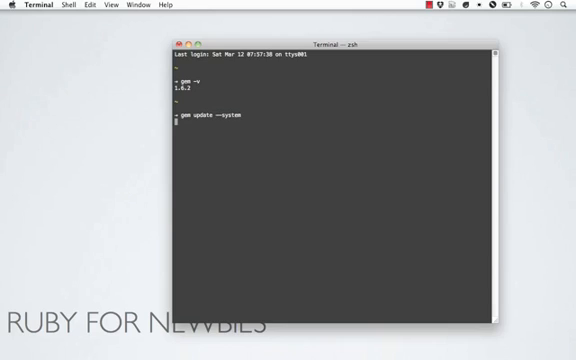
key("Return")
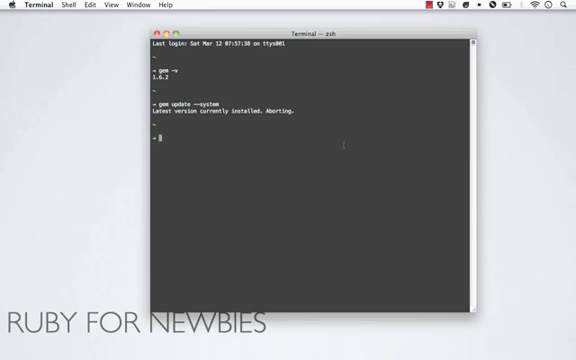
Step: Enter gem install maruku, replacing the GEM_NAME placeholder with maruku
type("gem install")
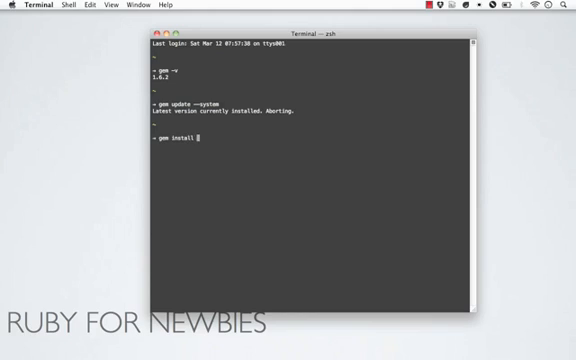
type("GEM_NAME")
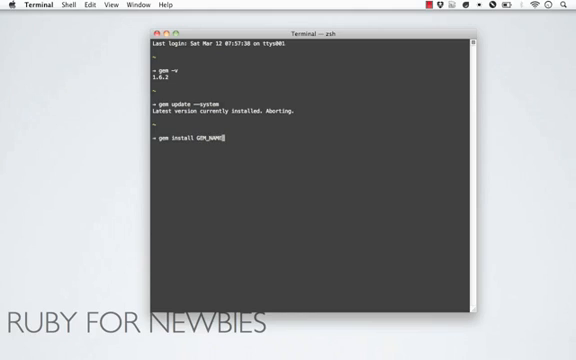
key("Backspace")
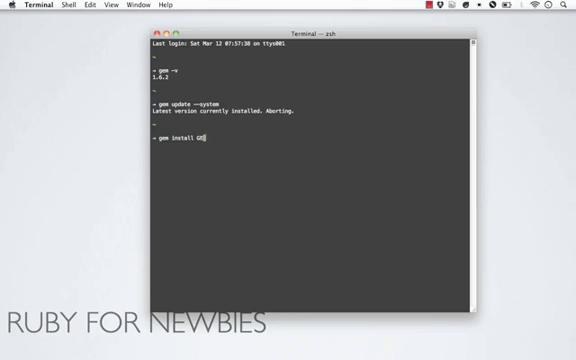
key("Backspace")
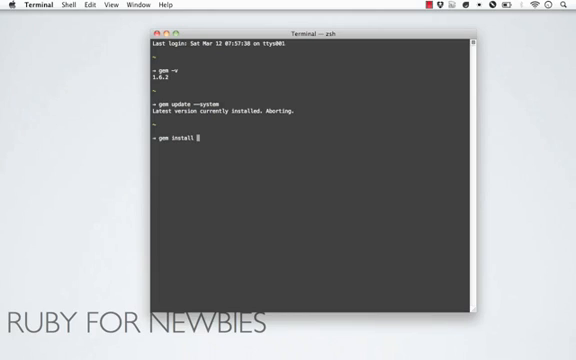
type("mar")
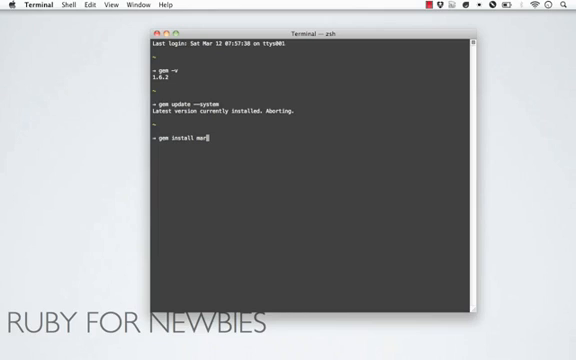
type("uku")
type("gem install aws")
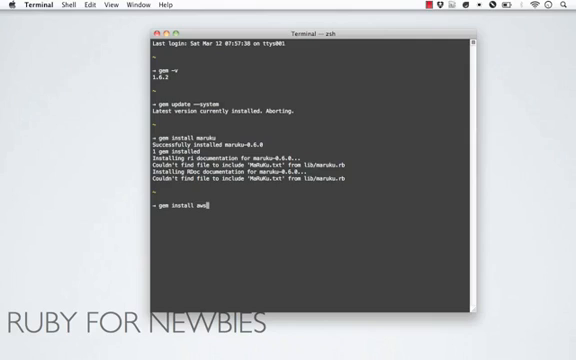
Step: Complete and run gem install aws-s3, pulling in its supporting gems
type("-s3")
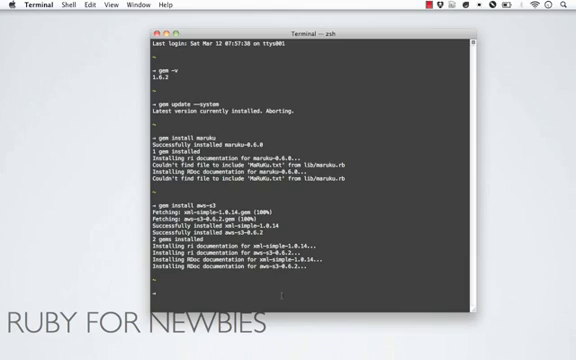
Step: Run gem install rails and follow the install and documentation output to completion
type("gem install rails")
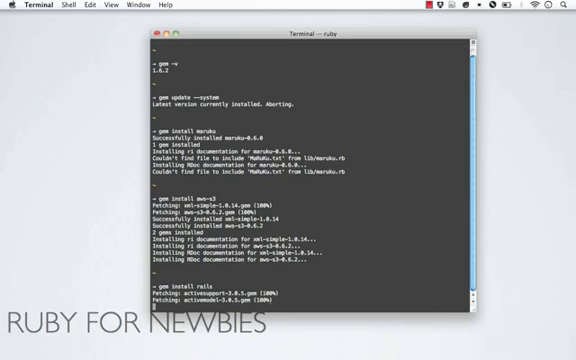
scroll("down", 3)
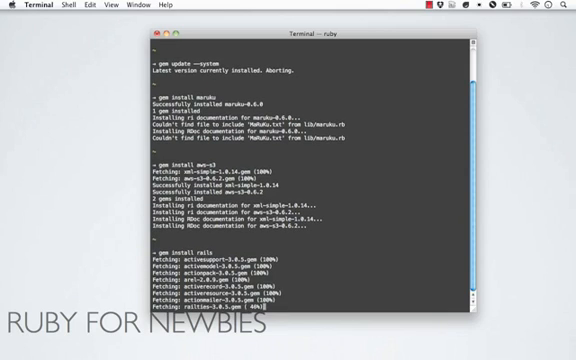
scroll("down", 3)
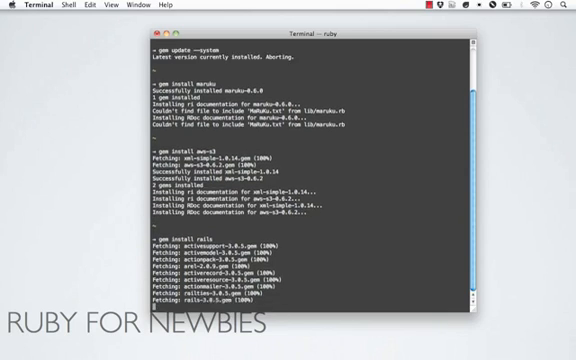
scroll("down", 3)
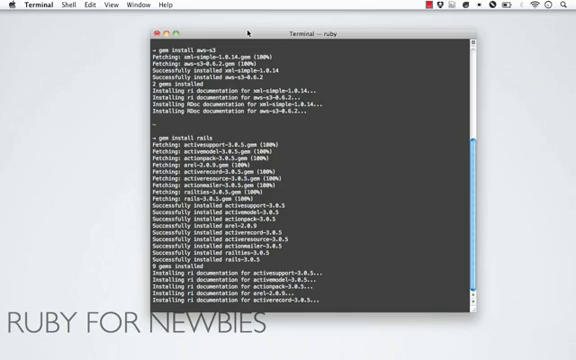
scroll("down", 3)
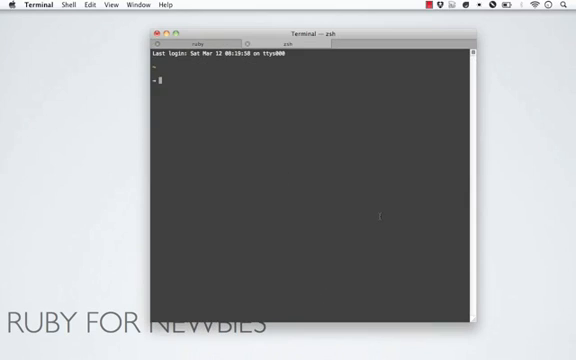
Step: Launch the interactive Ruby console with irb
type("irb")
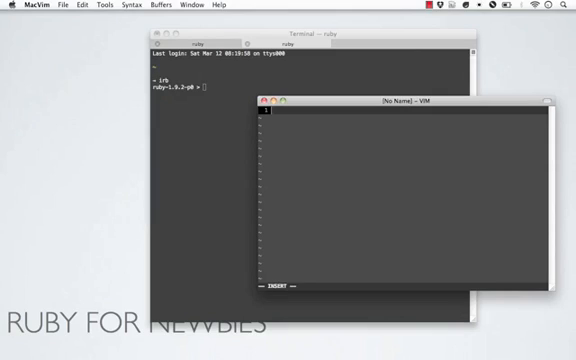
Step: Write require 'rubygems' with a comment noting it is only required for Ruby 1.8.x
key("Escape")
type("require")
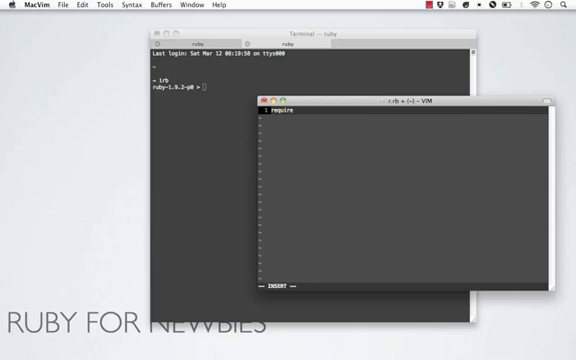
type("'rubygems")
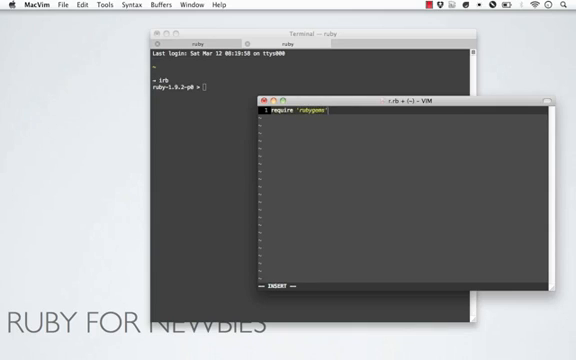
type(" # only required for")
key("Return")
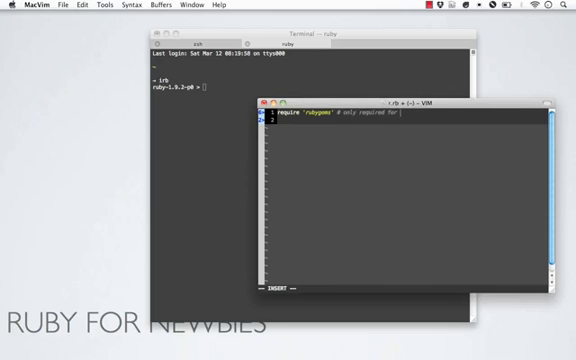
type("Ruby 1.8.x")
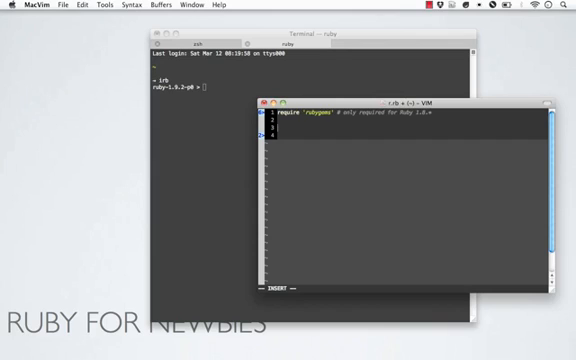
Step: Begin a second require line for maruku, correcting a typo in the gem name
type("require 'maruku")
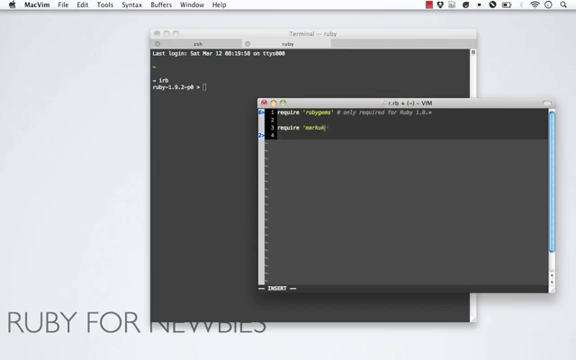
key("BackSpace")
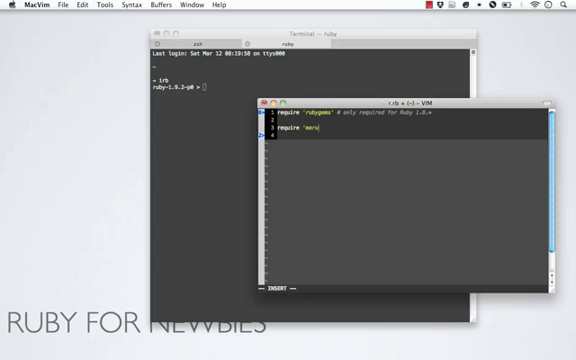
Step: Finish the require 'maruku' line in the Ruby file
type("ku")
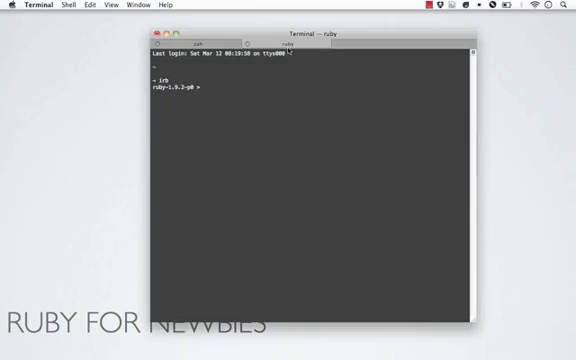
Step: Load the maruku library in irb with require 'maruku'
type("require '")
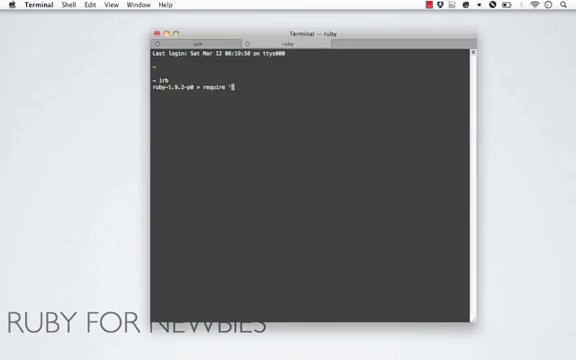
type("maruku")
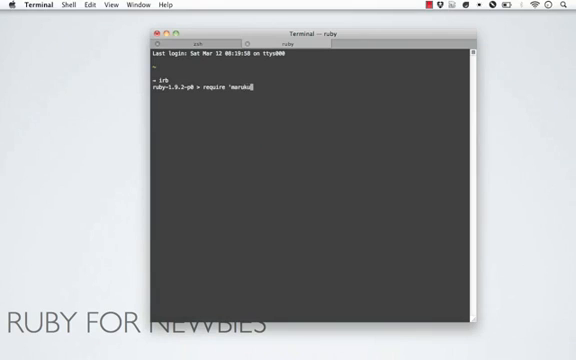
key("Return")
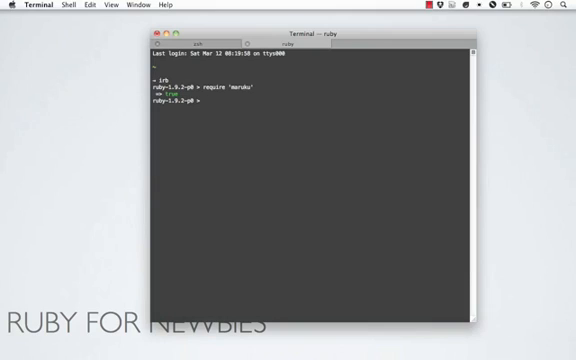
Step: Assign str = "#This is a title\nsome list items" as a Markdown string
type("str =")
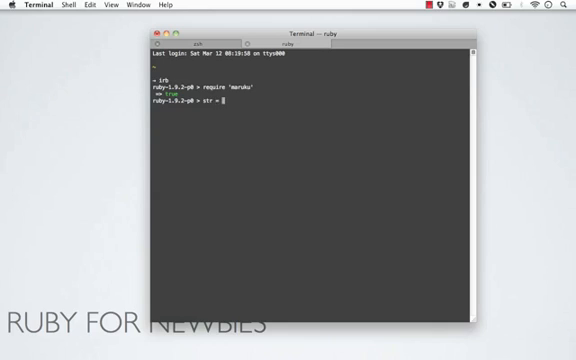
type("\"#H")
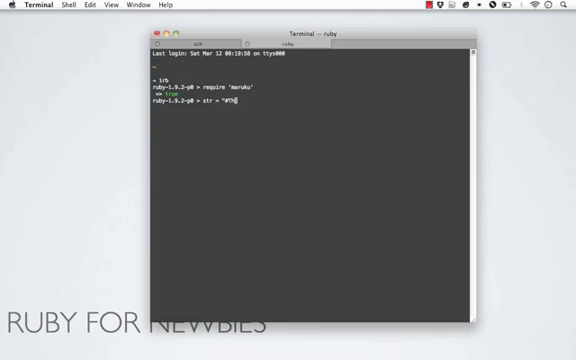
type("his is a tit")
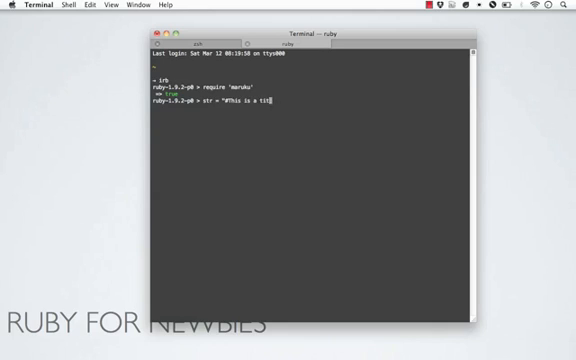
type("le\\n")
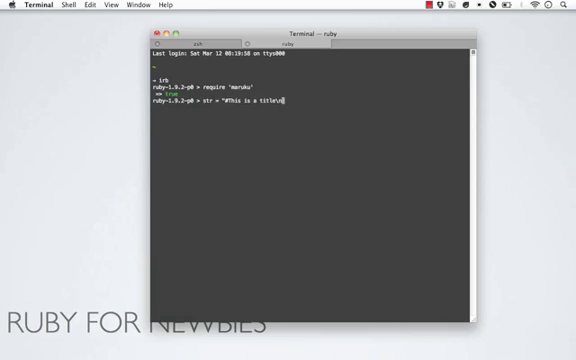
type("some\\nw")
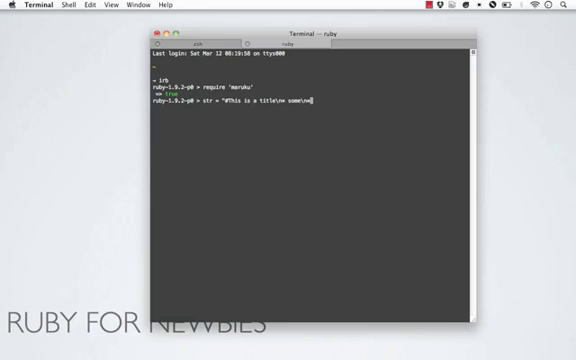
type("list\\n*")
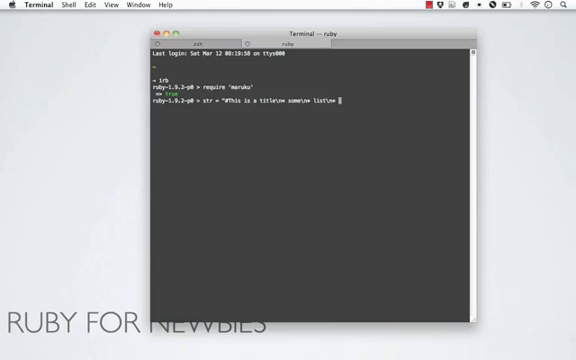
type("items\"")
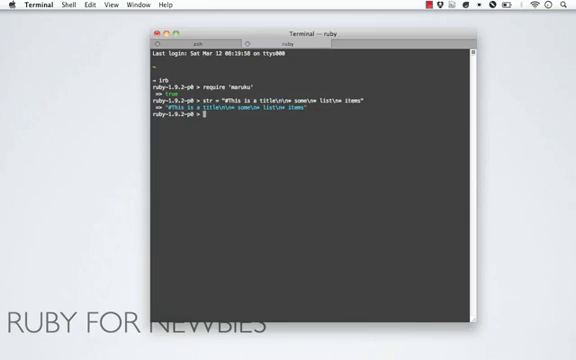
Step: Print the stored Markdown string, build a Maruku document from it and convert it to HTML
type("puts s")
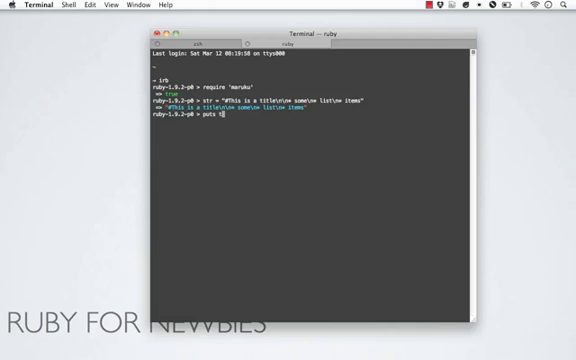
key("Return")
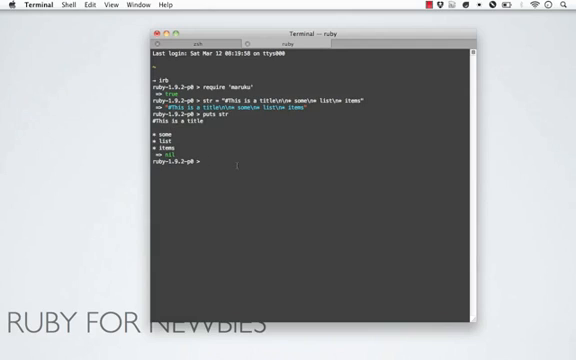
type("md = Maruku.new(")
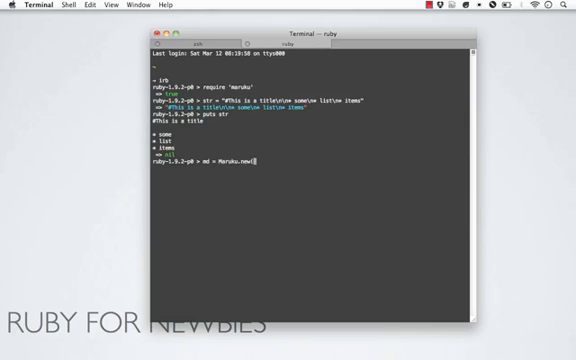
key("Return")
type("md.to_ht")
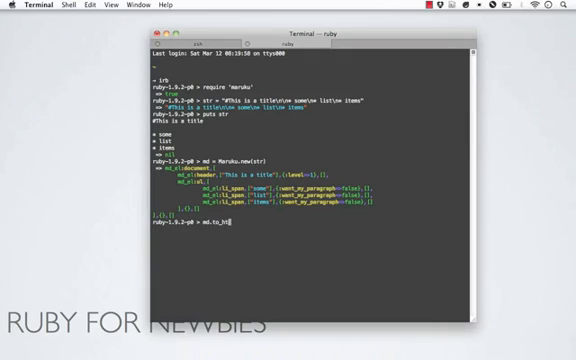
key("Return")
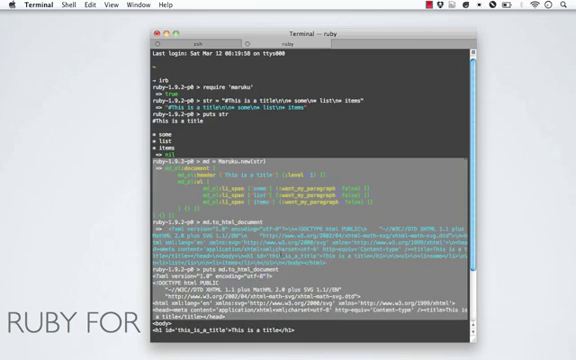
scroll("down", 3)
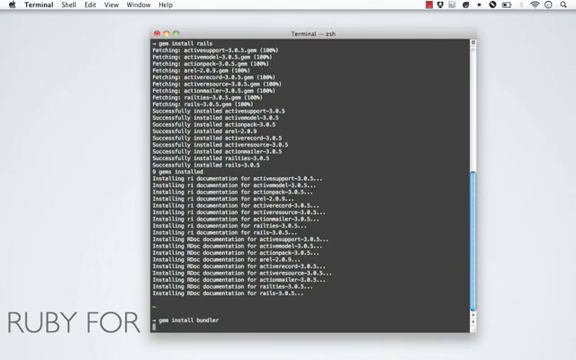
Step: Move into the Desktop directory after bundler finishes installing
scroll("down", 3)
type("mkdir")
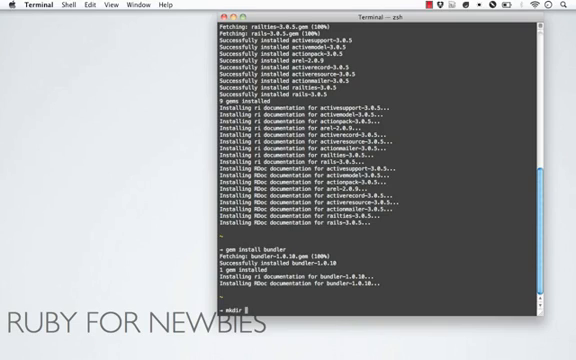
type("cd Desktop/")
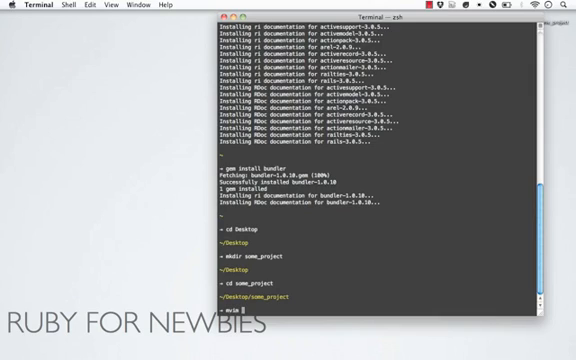
Step: Create and open a Gemfile in MacVim with mvim Gemfile
type("Gemfile")
type("source 'http")
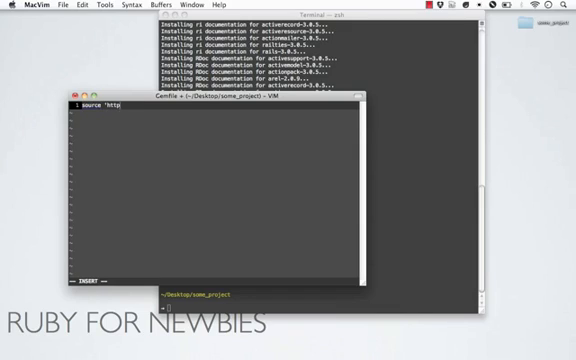
type("/")
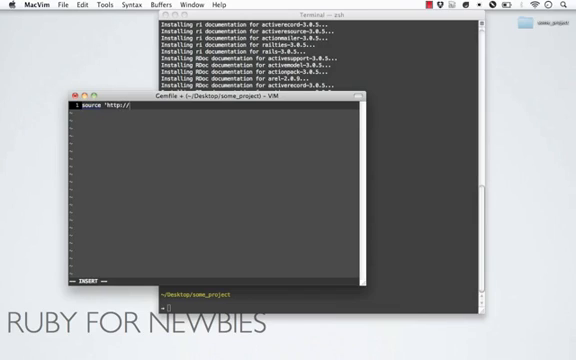
type("rubygems.org'")
type("gem \"rails\", \"")
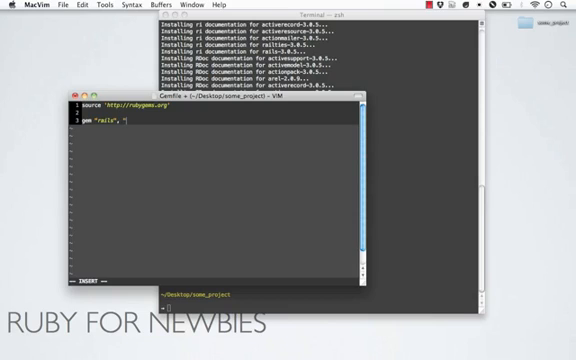
type("3.0.5\"")
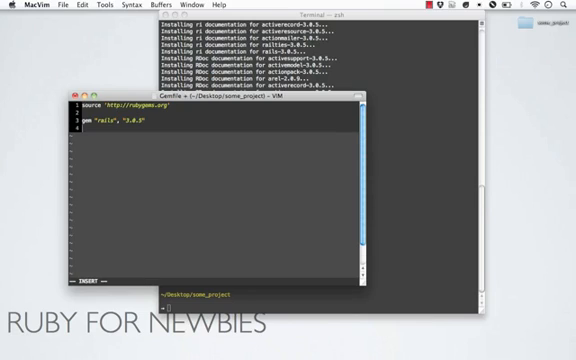
Step: Add the maruku gem and aws-s3 with :require => "aws/s3", then leave insert mode
type("gem \"maruku")
type("gem \"aws-s3")
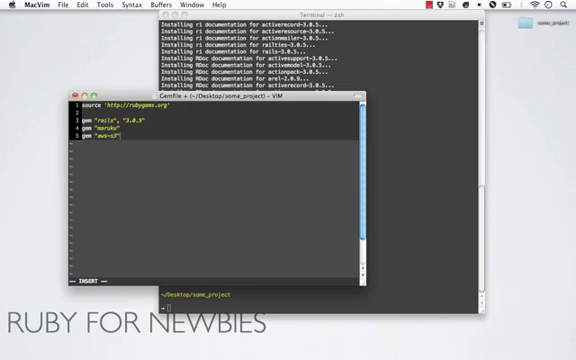
type(", :require =")
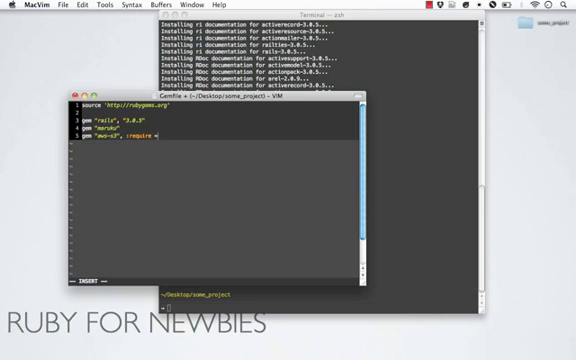
type("=> \"aws/s3\"")
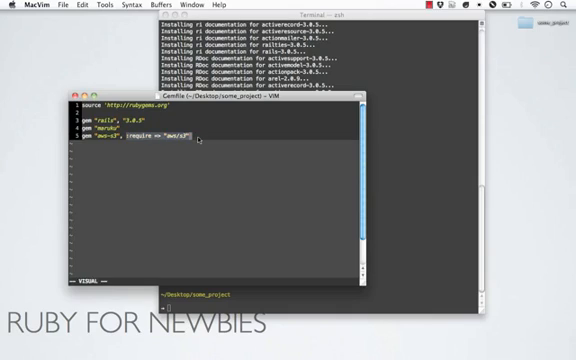
key("Escape")
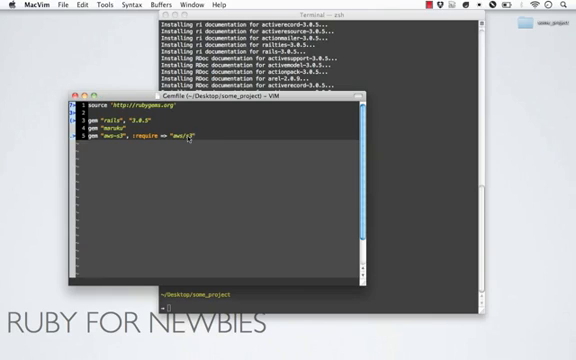
type("3")
left_click(320, 306)
type("bundle install")
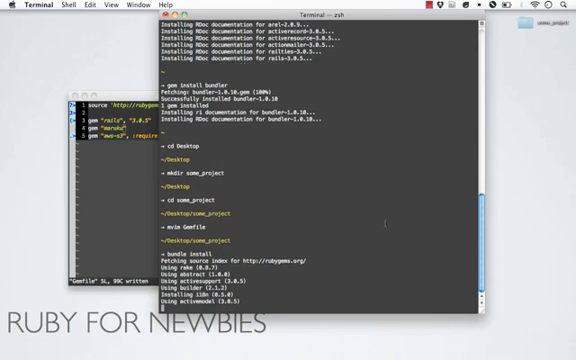
Step: Watch bundle install fetch the gem source index for some_project
scroll("down", 3)
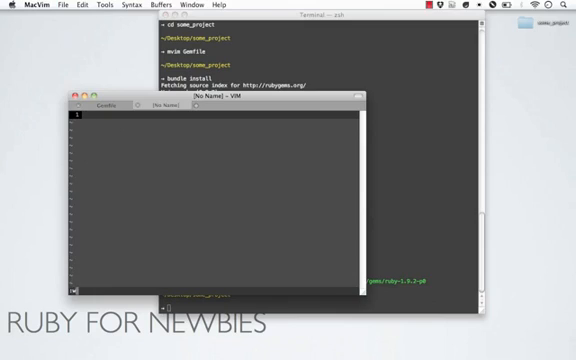
Step: Set the buffer filetype to ruby and write require 'bundler/setup'
type(":set ft=ruby")
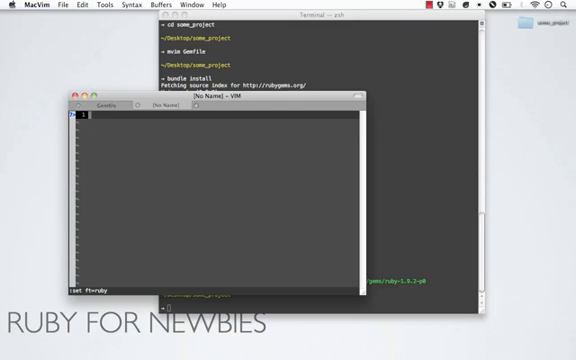
type("require")
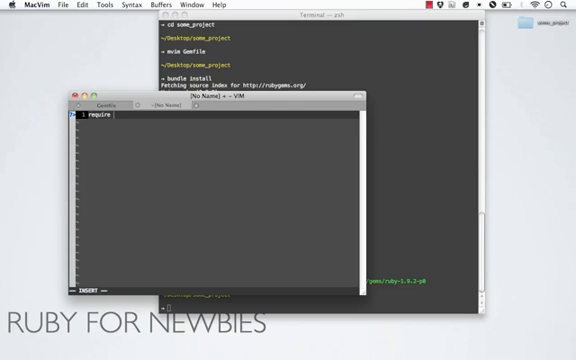
type("'bundl")
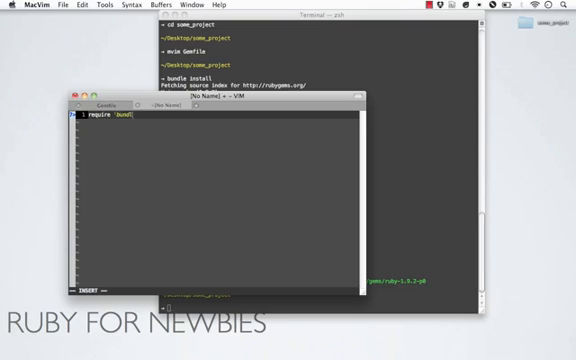
type("er/setup'")
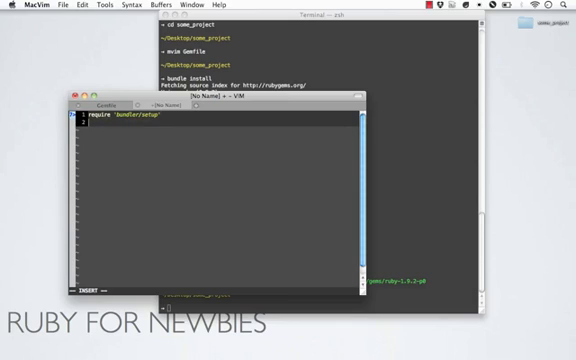
Step: Add Bundler.require :default and a require 'aws/s3' line
type("Bundler.require(:d")
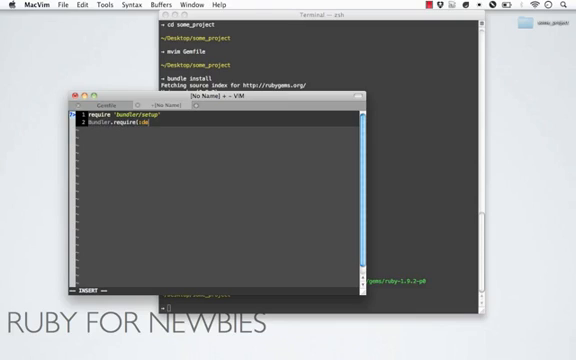
type("efault)")
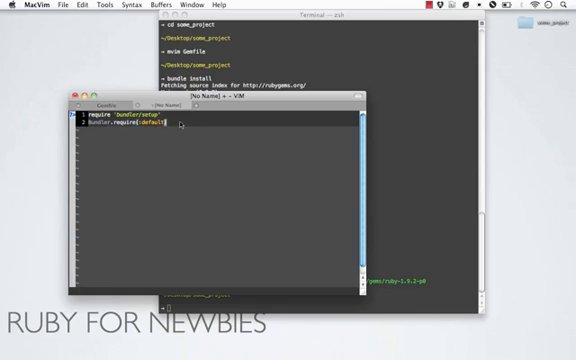
type("require")
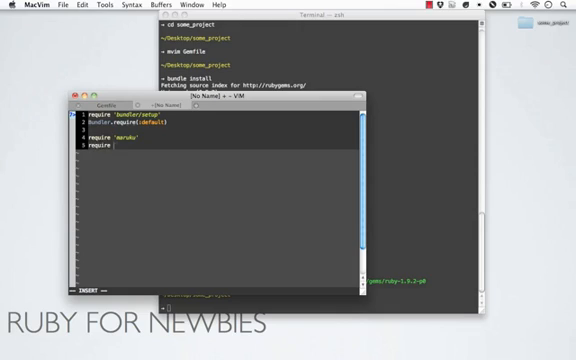
type("'aws/s3'")
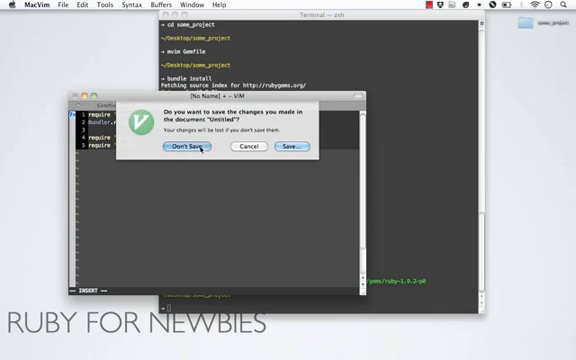
Step: Discard the unsaved Ruby buffer via Don't Save
left_click(172, 148)
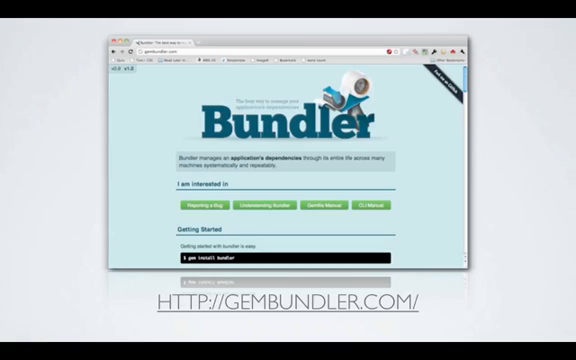
mouse_move(412, 6)
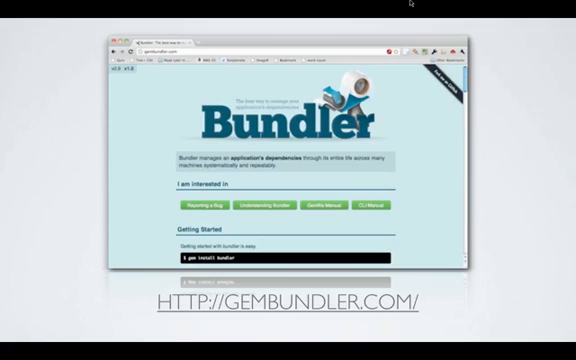